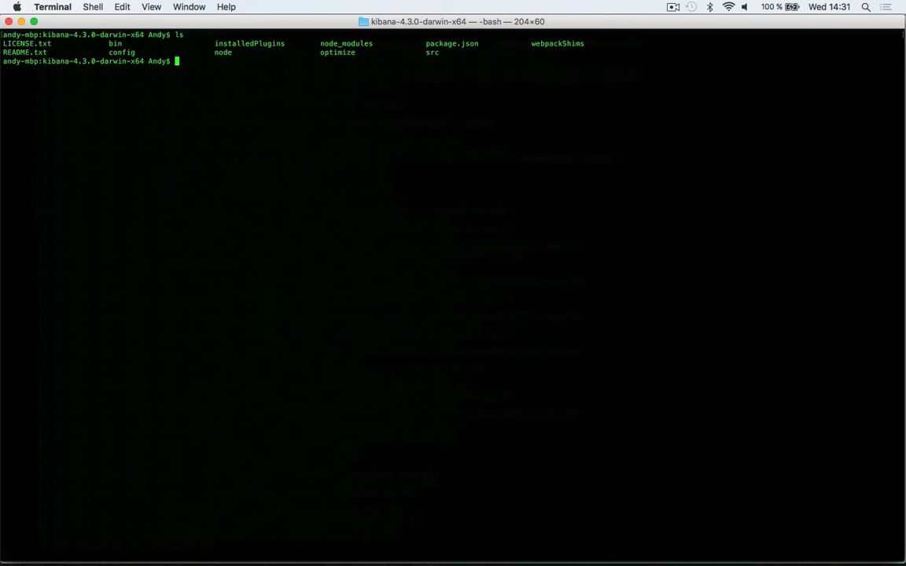
Change into the Kibana bin folder and begin typing a './' run command.
{"action": "type", "text": "cd bin"}
{"action": "type", "text": "ls"}
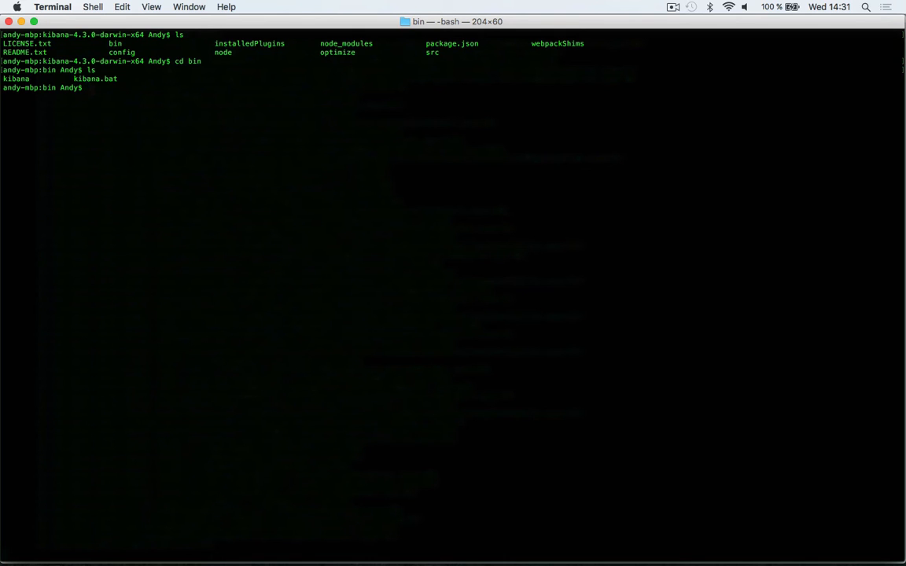
{"action": "type", "text": "./"}
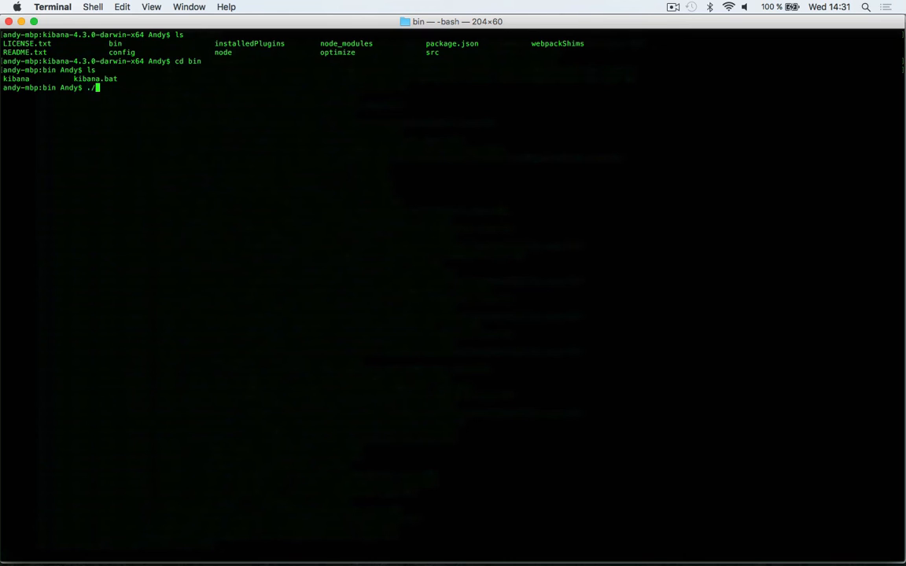
Run './kibana plugin --install elastic/sense' to install the Sense plugin.
{"action": "type", "text": "kibana plu"}
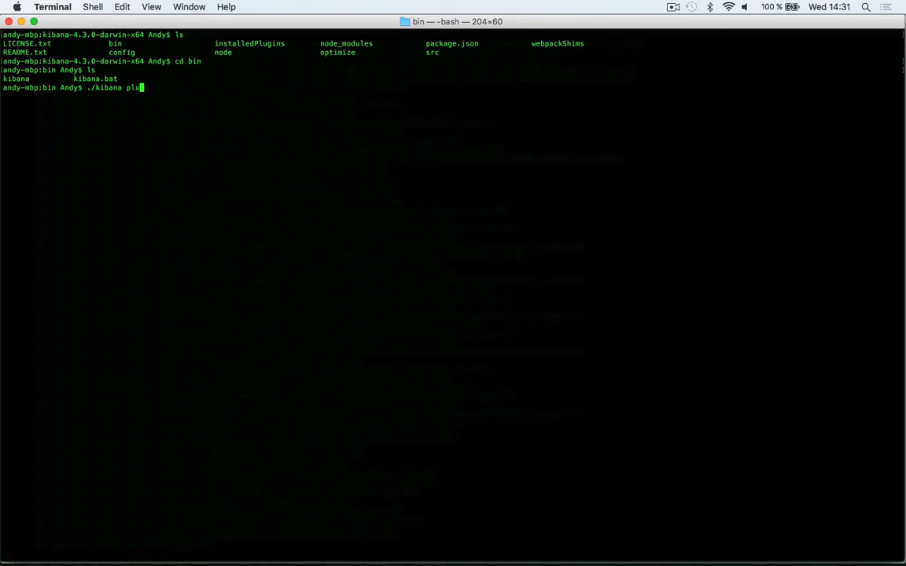
{"action": "type", "text": "gin"}
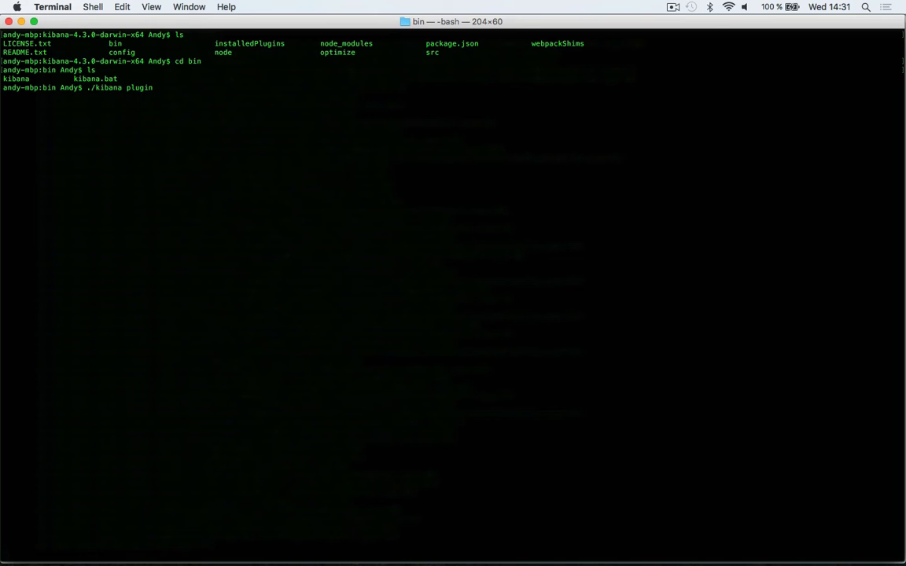
{"action": "type", "text": "--i"}
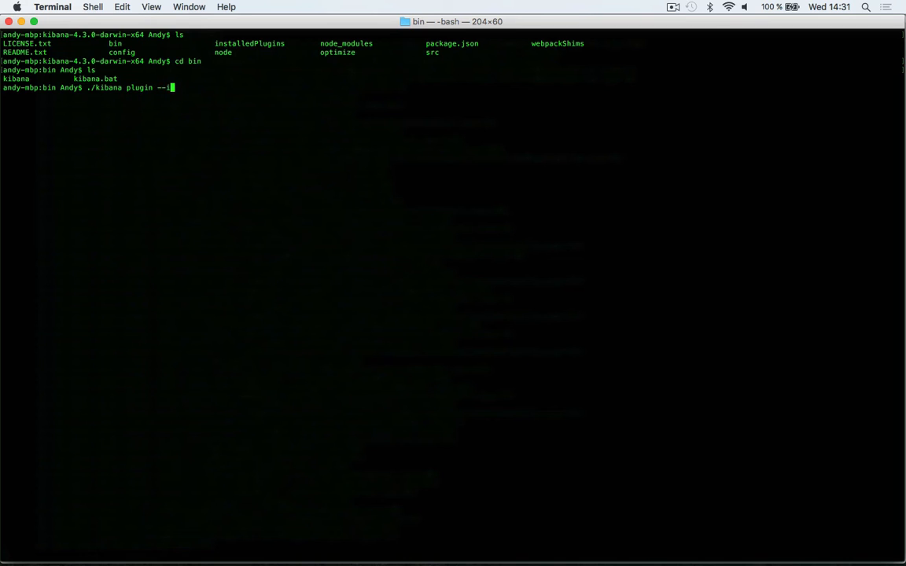
{"action": "type", "text": "install ela"}
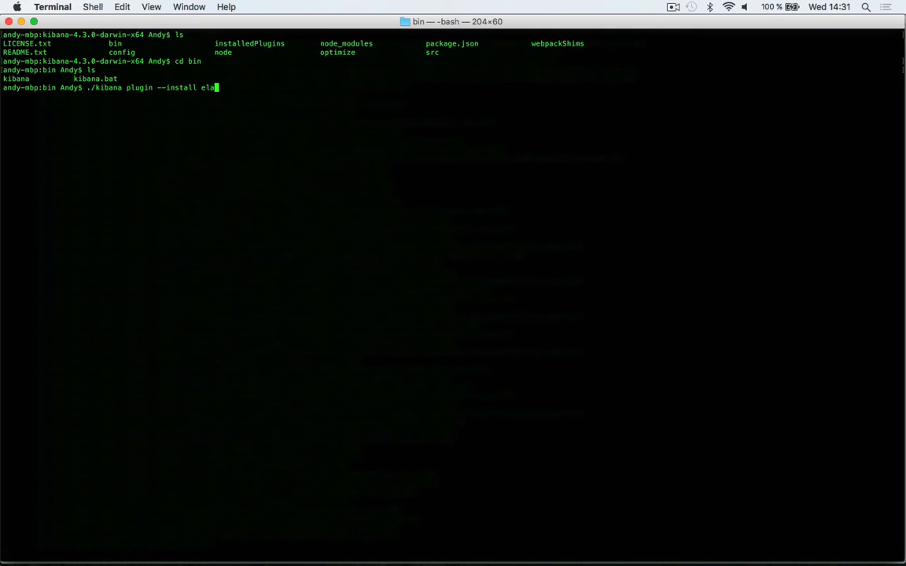
{"action": "type", "text": "stic/sense"}
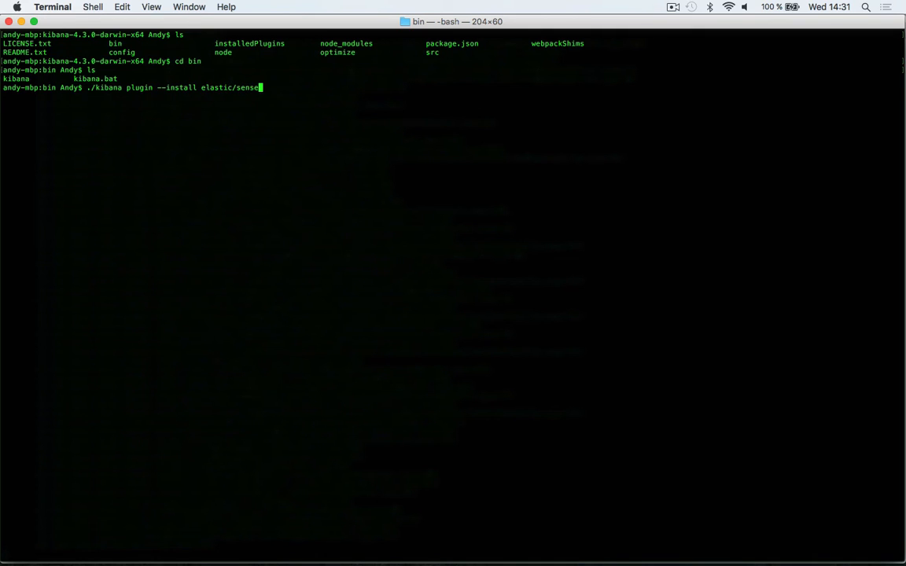
{"action": "key", "text": "Return"}
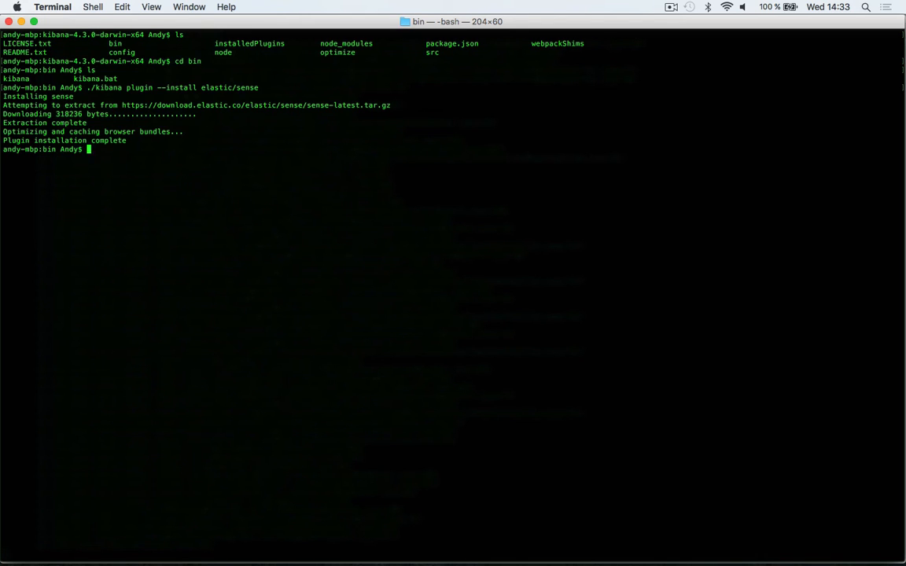
After installation completes, start typing './kiba' to launch Kibana.
{"action": "type", "text": "./kiba"}
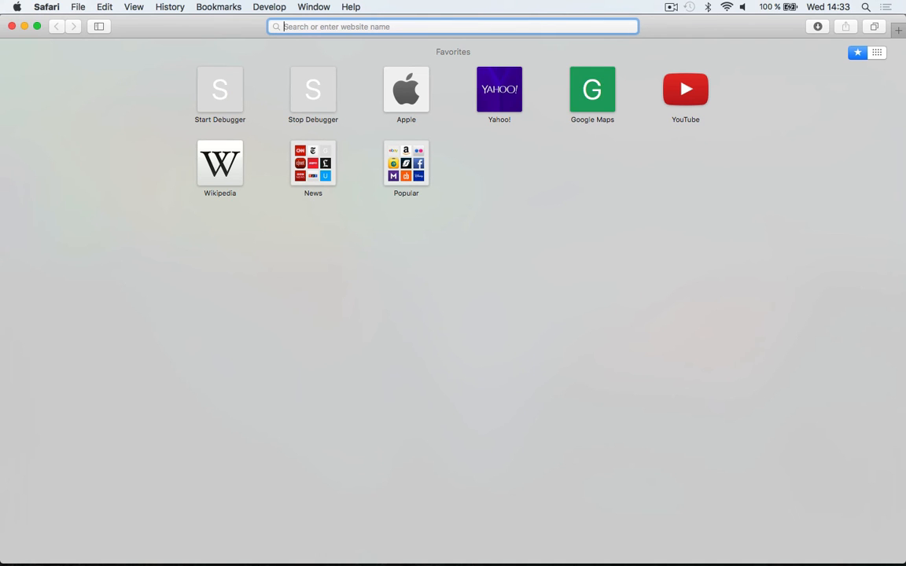
Enter localhost:5601 in the Safari address field.
{"action": "type", "text": "http://zf2dev.com/blog/index/add"}
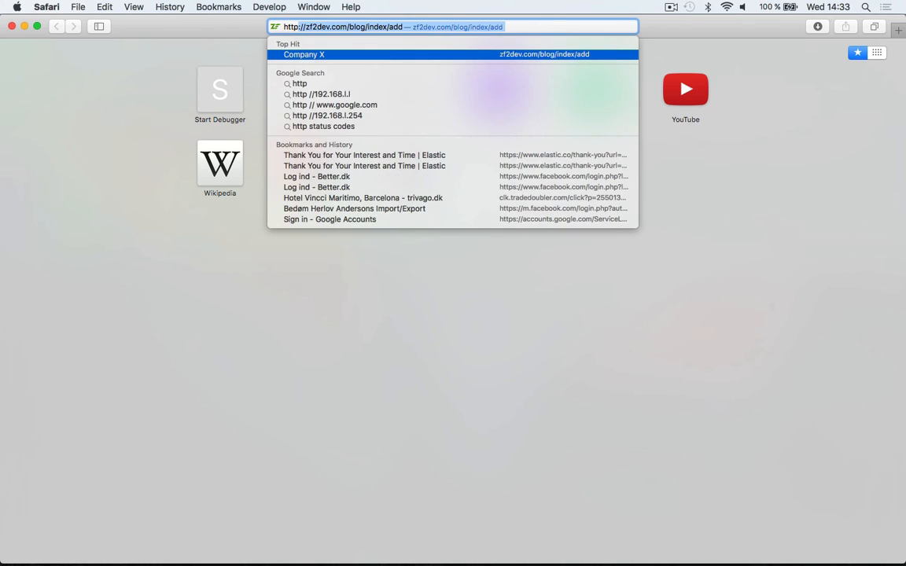
{"action": "type", "text": "localhost:5601"}
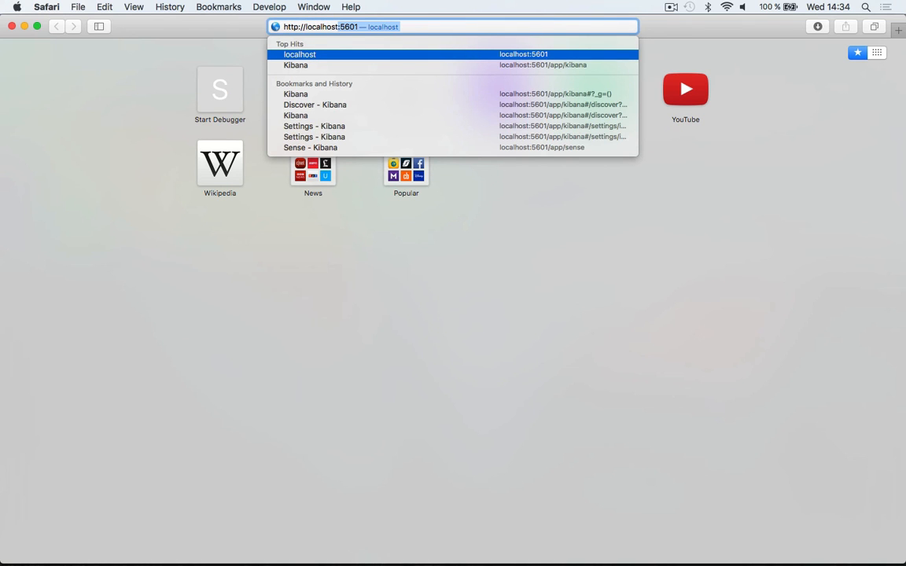